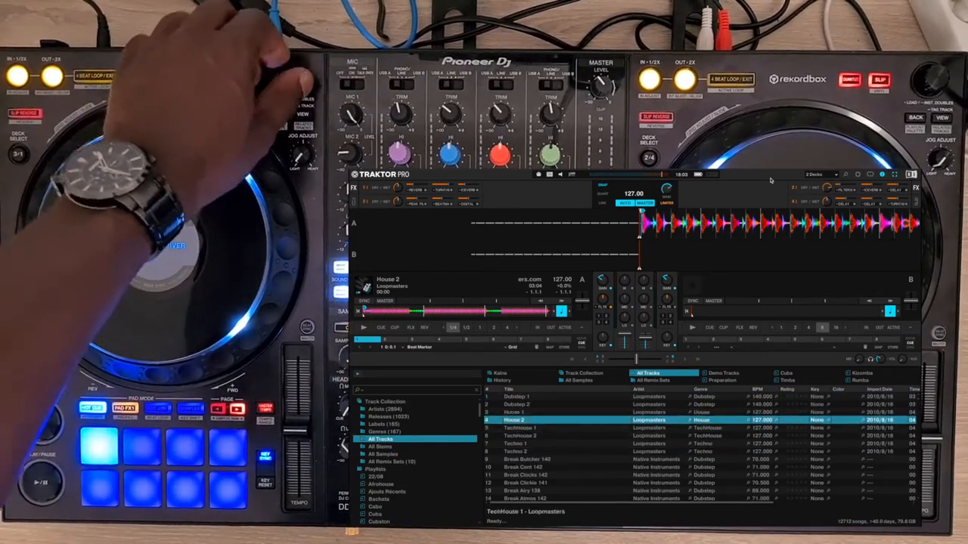
- Start the loaded track playing on the left deck via PLAY/PAUSE
click(529, 405)
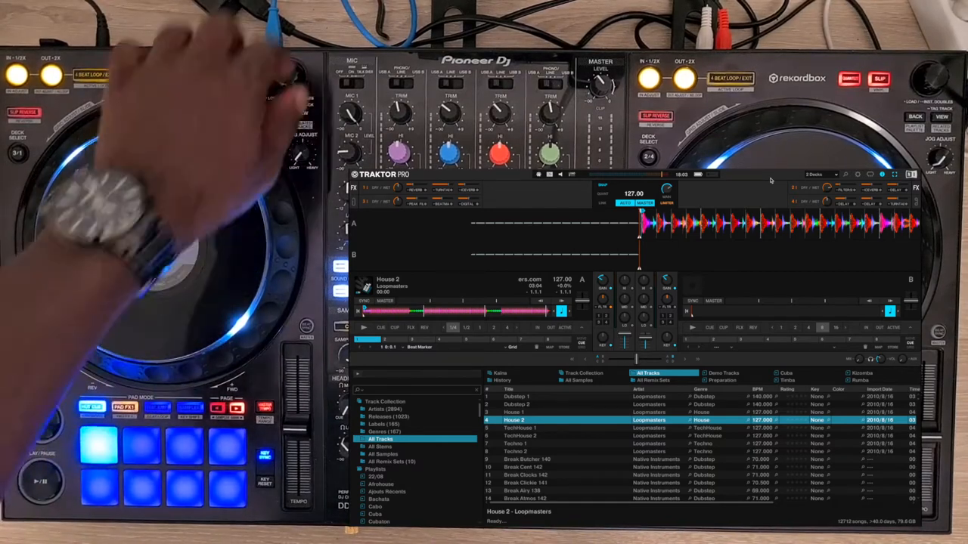
click(375, 457)
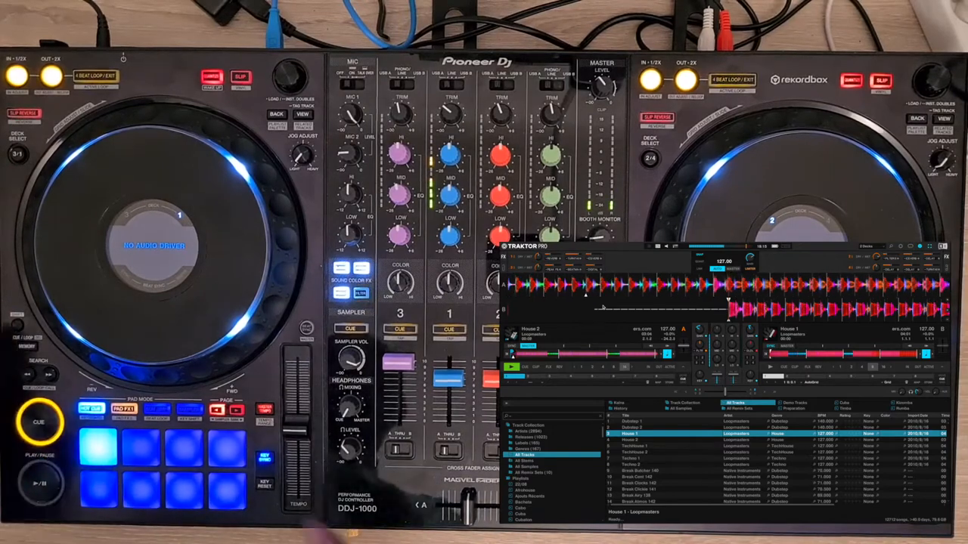
click(39, 482)
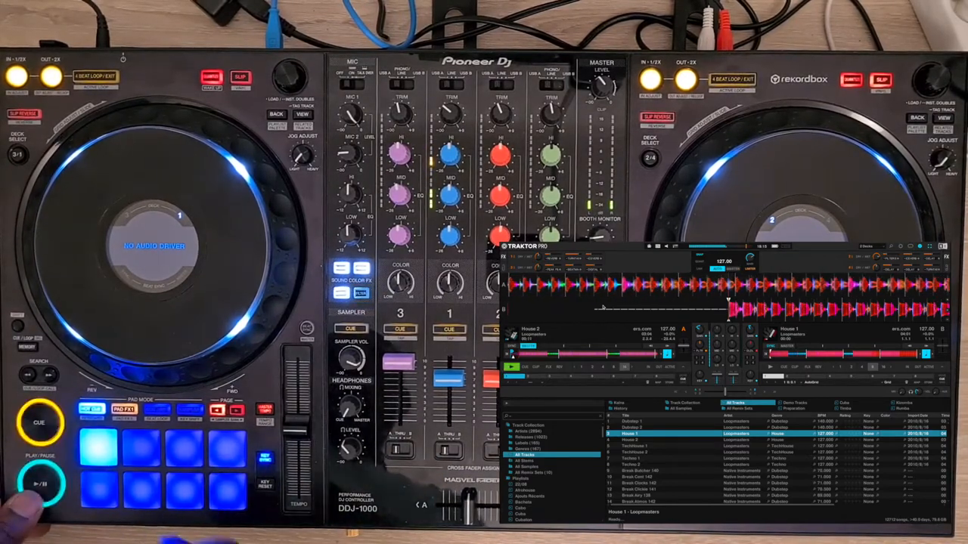
click(160, 438)
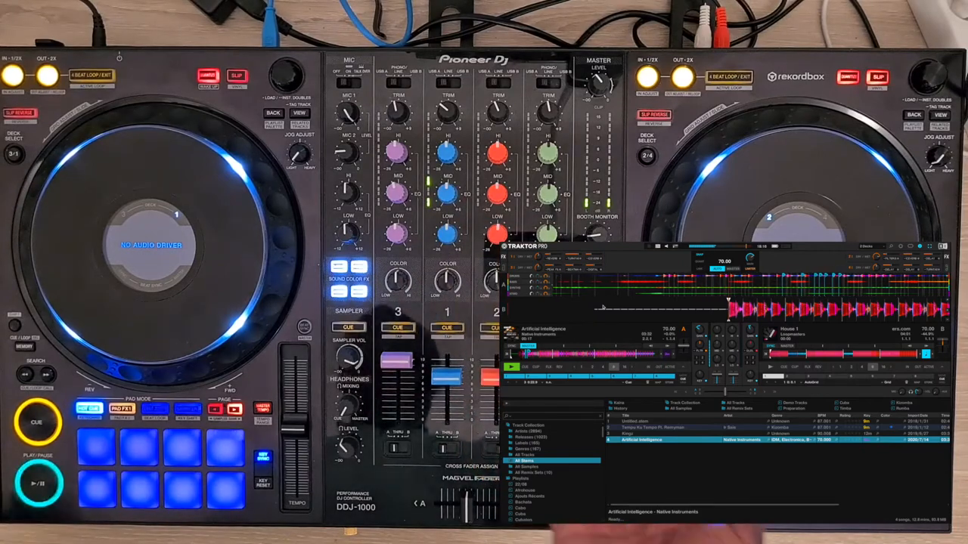
- Play Artificial Intelligence on deck A briefly, then stop it with PLAY/PAUSE
click(151, 453)
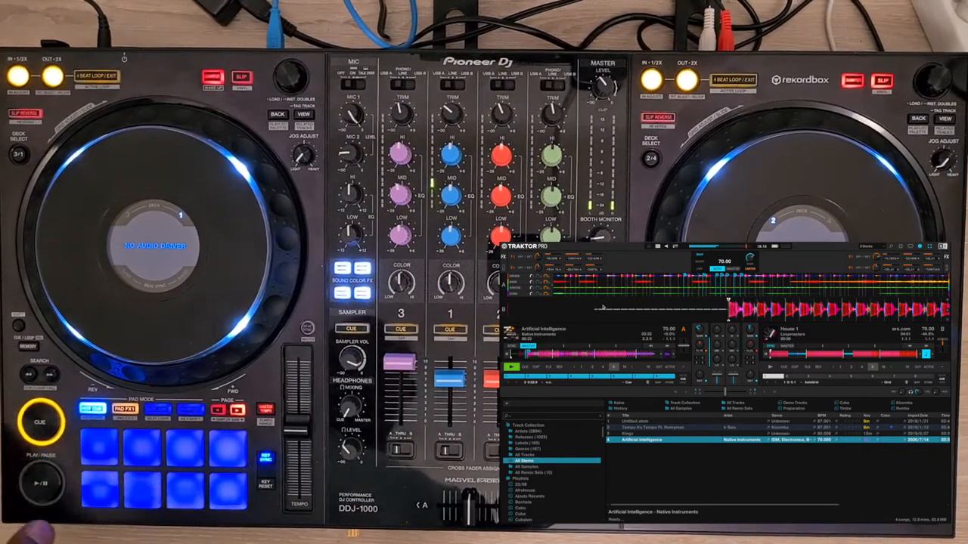
click(94, 487)
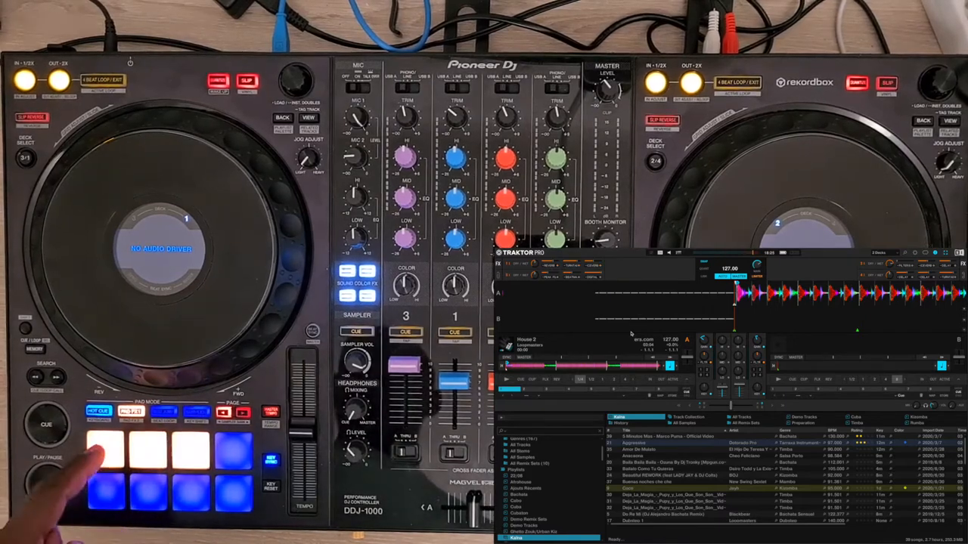
- Trigger functions from the lit performance pads, then switch to another pad mode
click(174, 491)
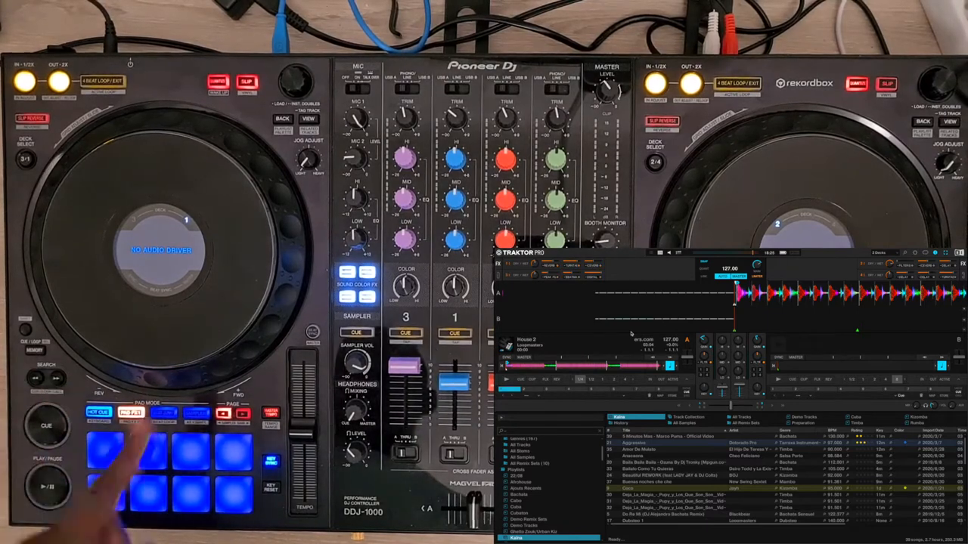
click(234, 457)
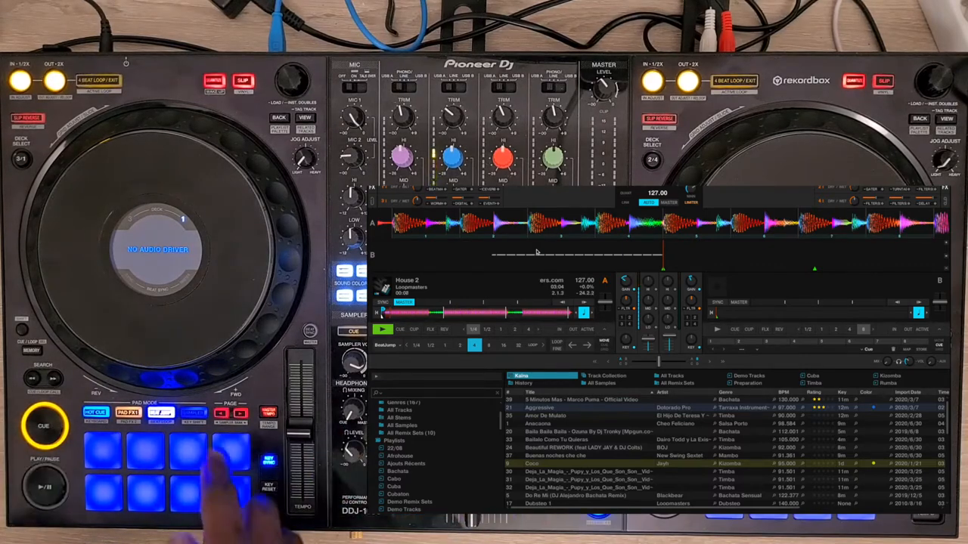
- Hold a pad in roll mode to engage a loop roll on House 2
click(106, 446)
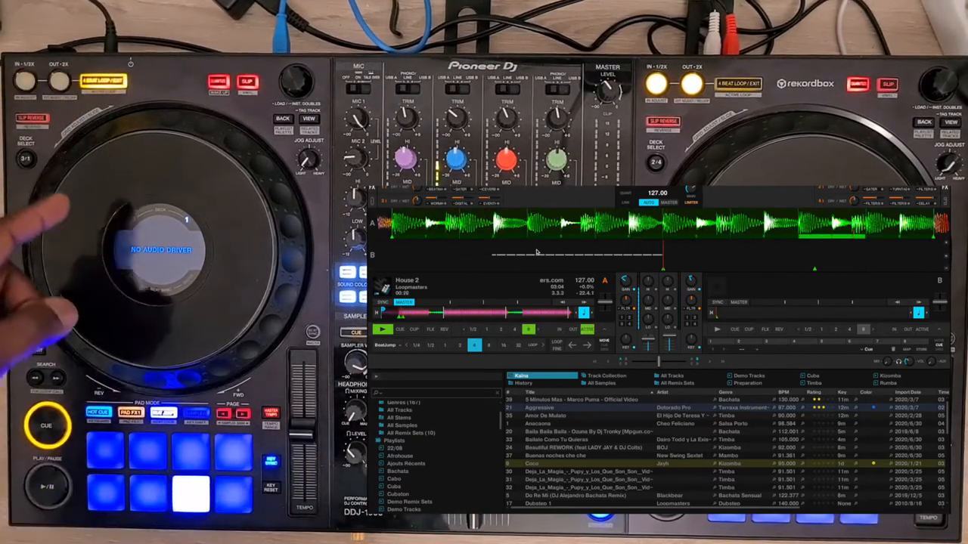
click(151, 451)
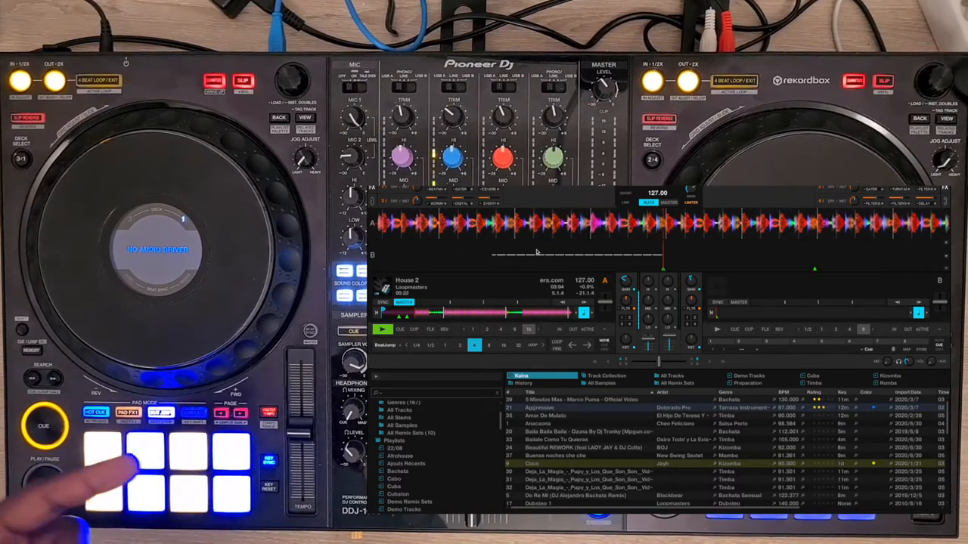
click(43, 487)
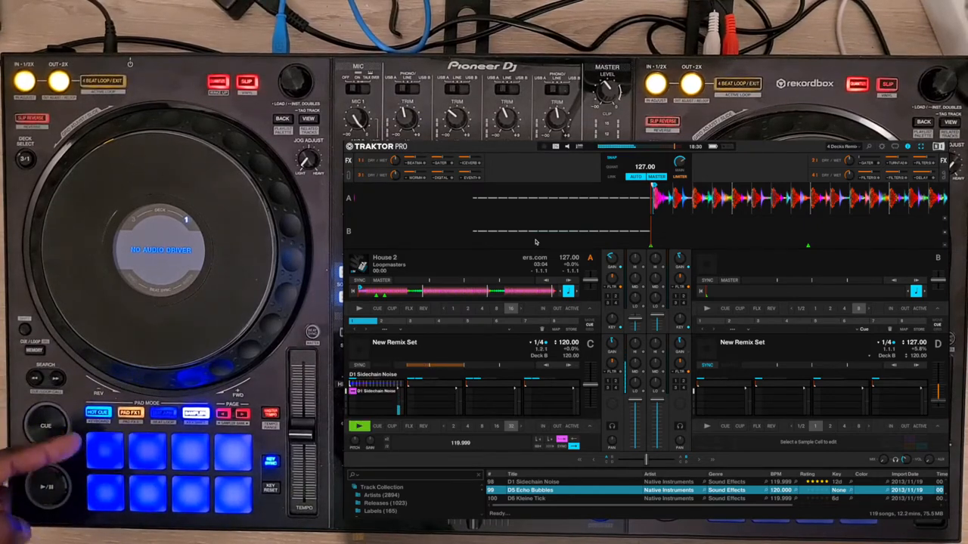
- Load three sound-effect samples from All Samples into remix deck C cells
click(106, 451)
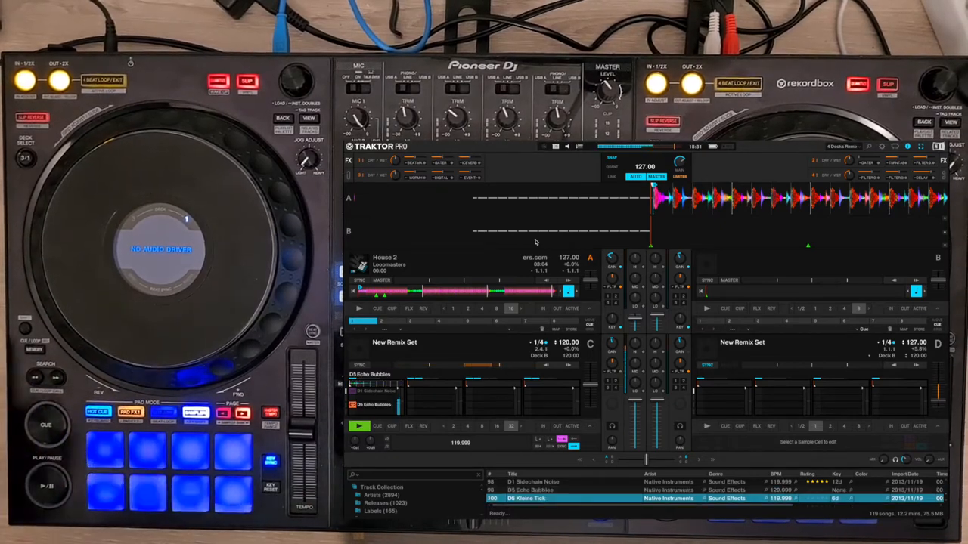
click(105, 451)
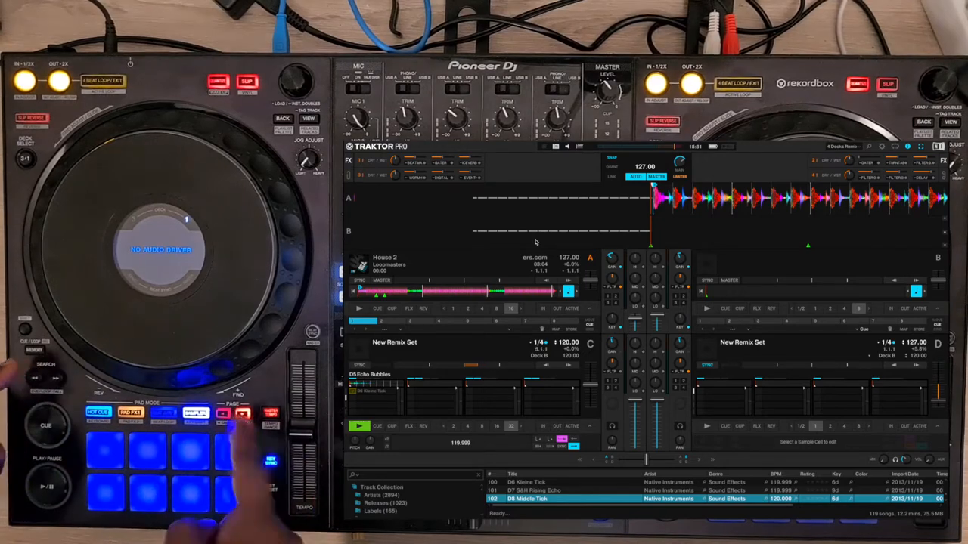
click(103, 450)
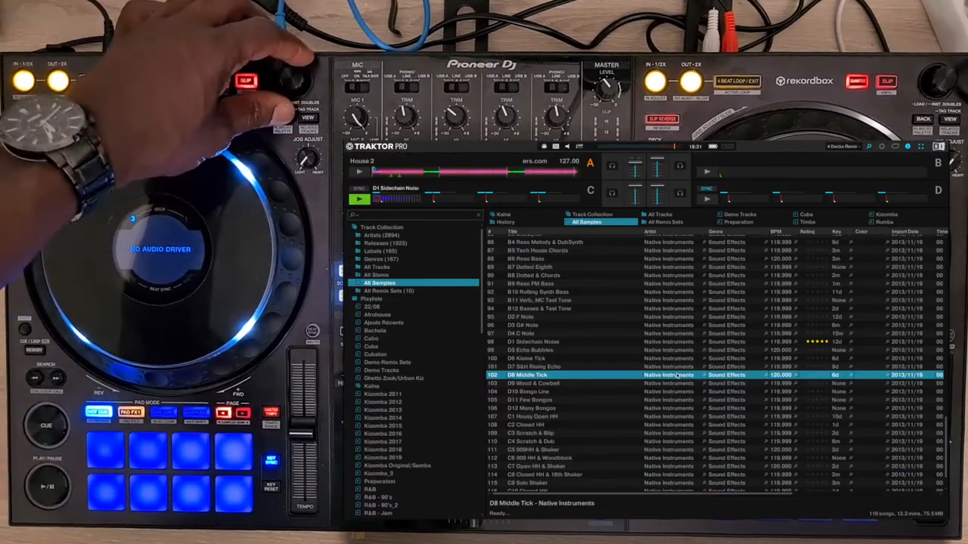
- Browse All Remix Sets and choose the Pulswerk Traktor Remix Set for deck C
click(389, 291)
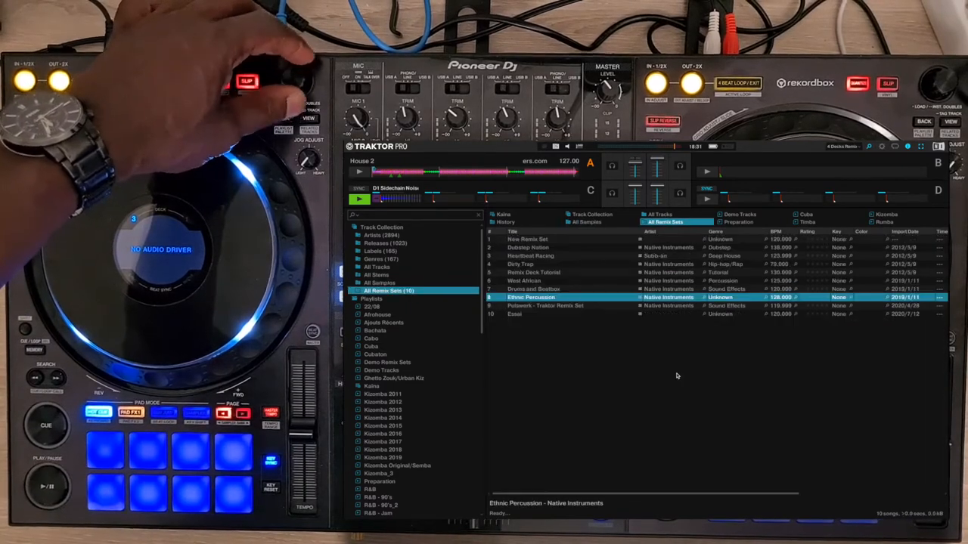
click(357, 290)
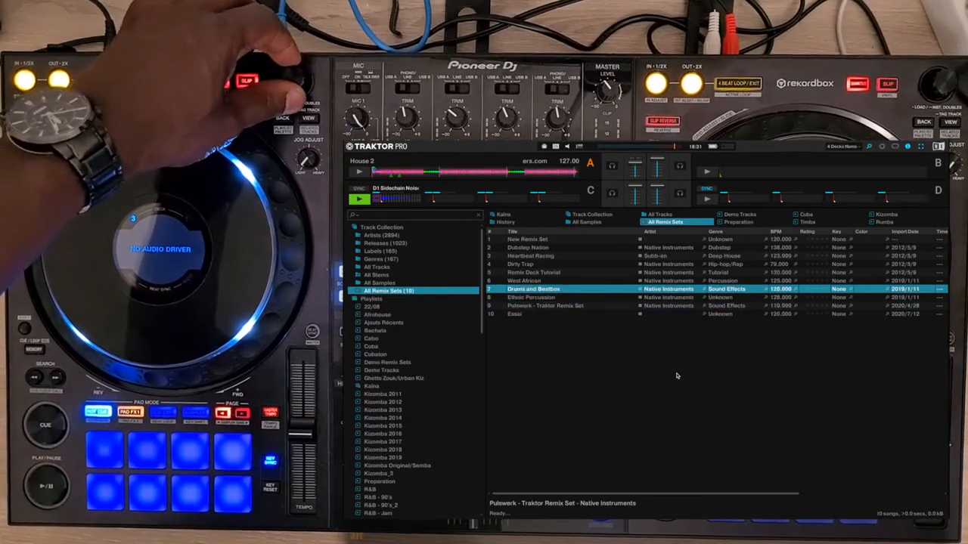
click(544, 280)
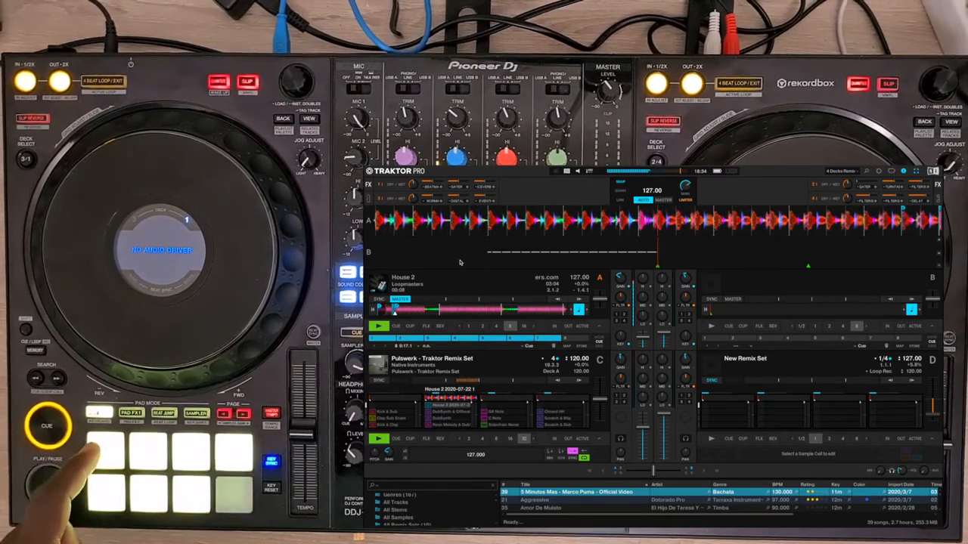
- Trigger a Pulswerk sample cell on remix deck C from the pads
click(98, 454)
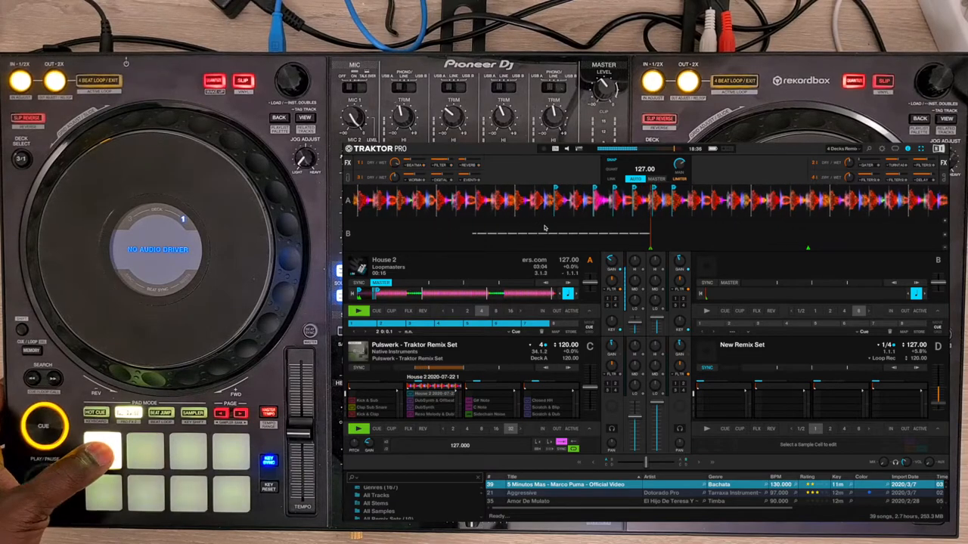
click(144, 450)
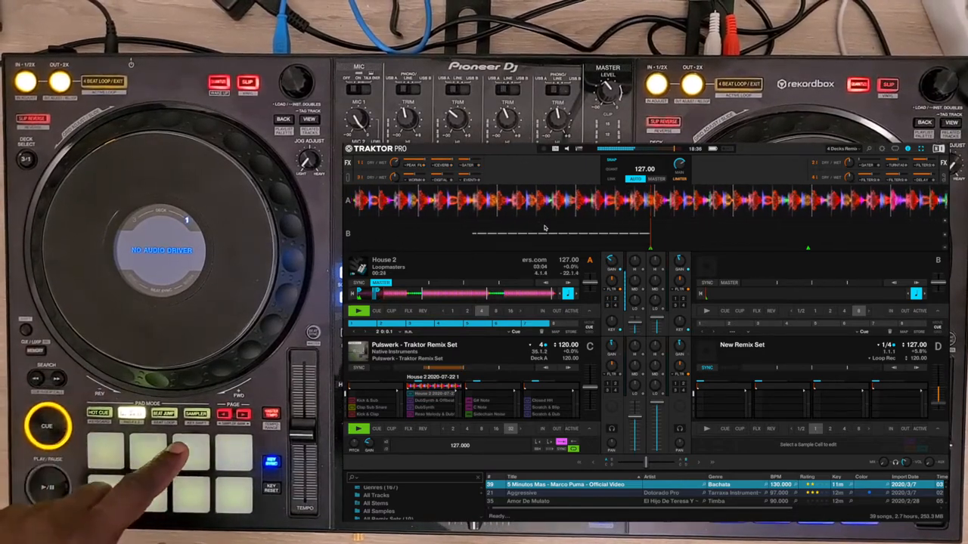
click(194, 453)
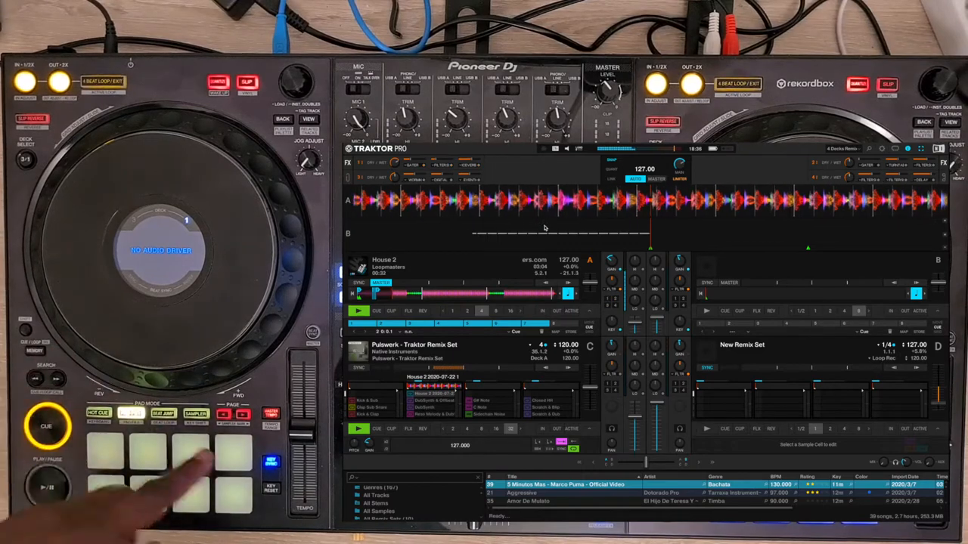
click(235, 453)
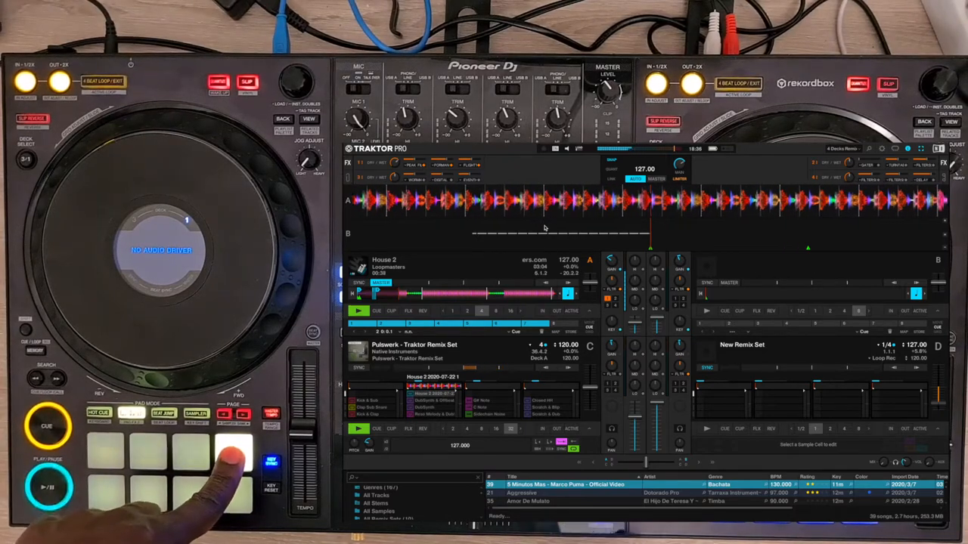
click(113, 491)
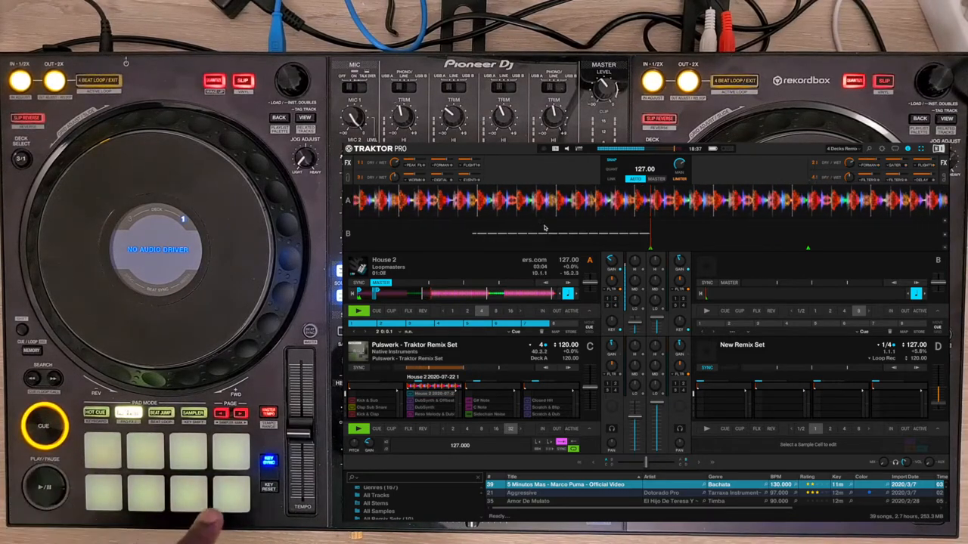
click(230, 491)
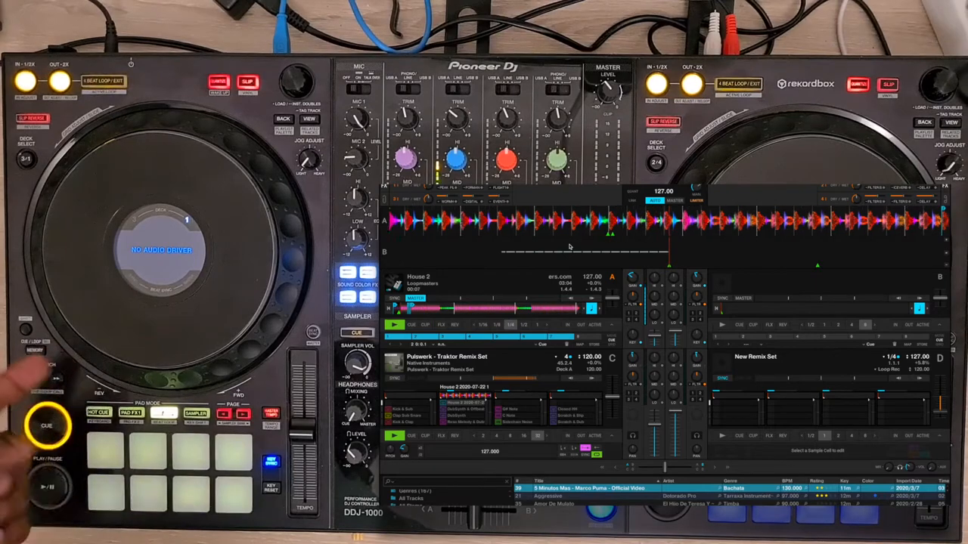
click(47, 487)
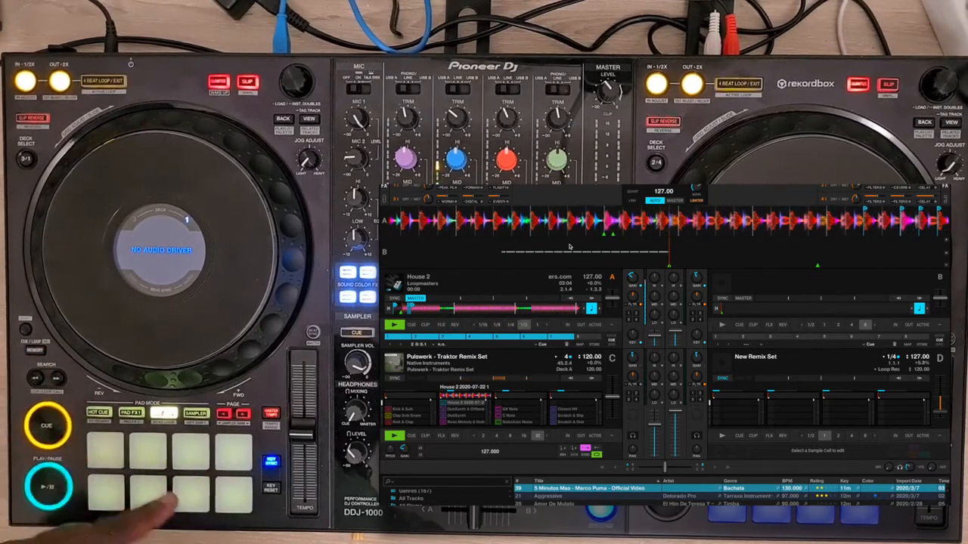
click(189, 491)
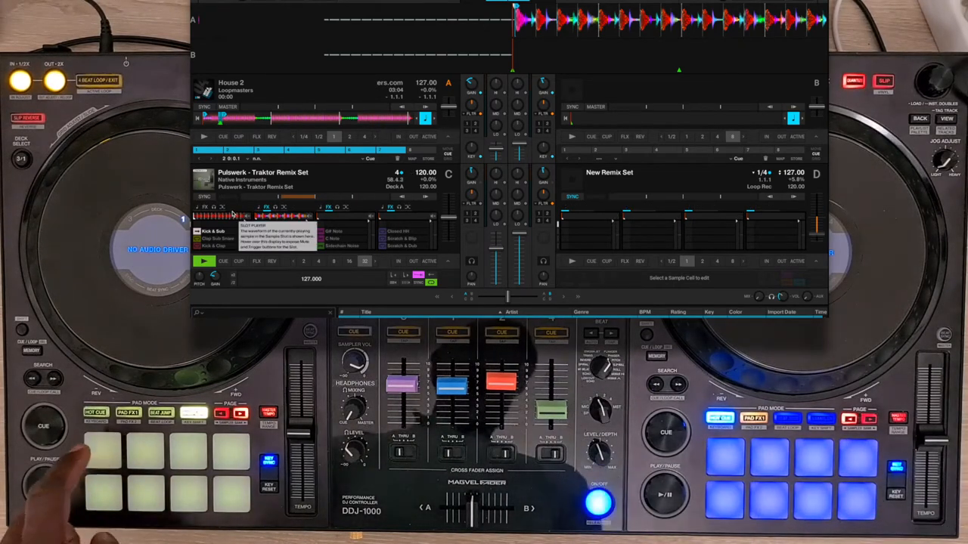
click(103, 451)
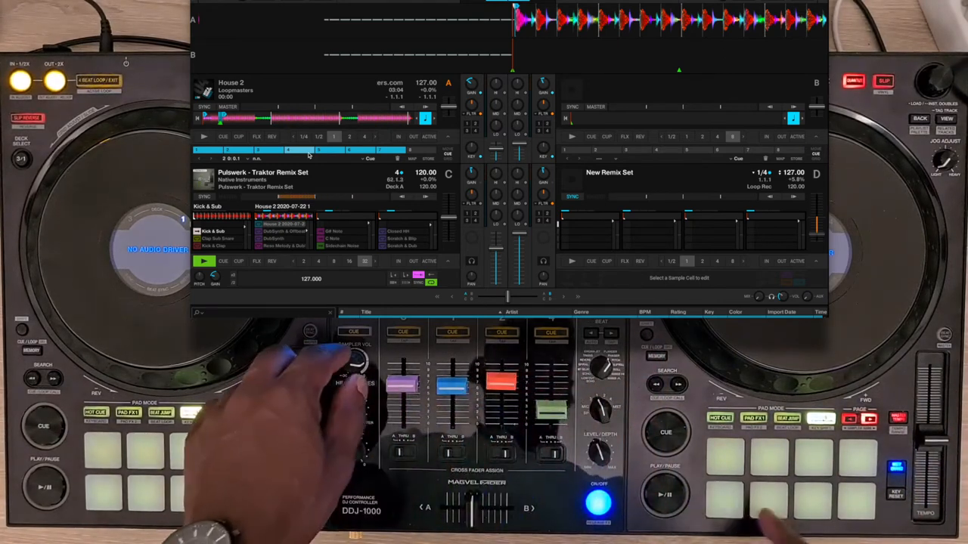
click(768, 499)
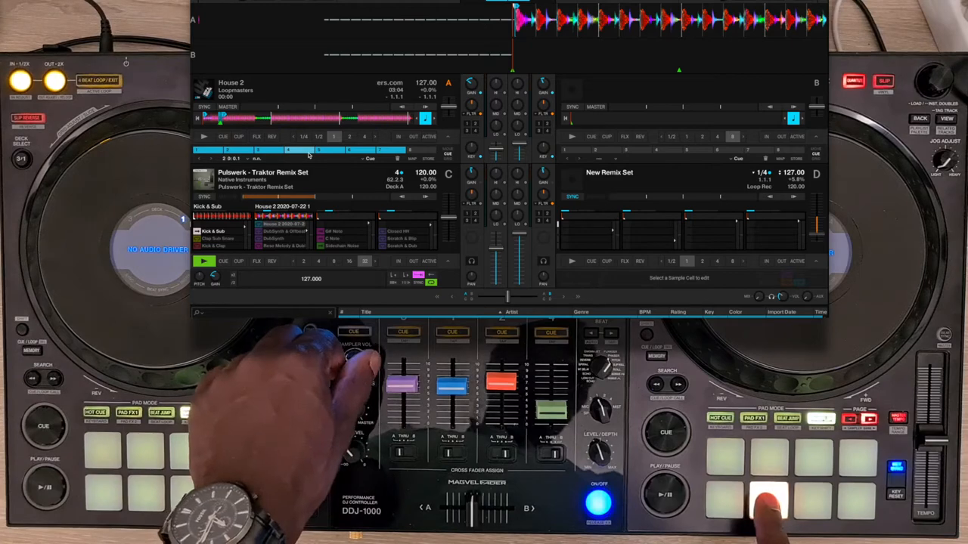